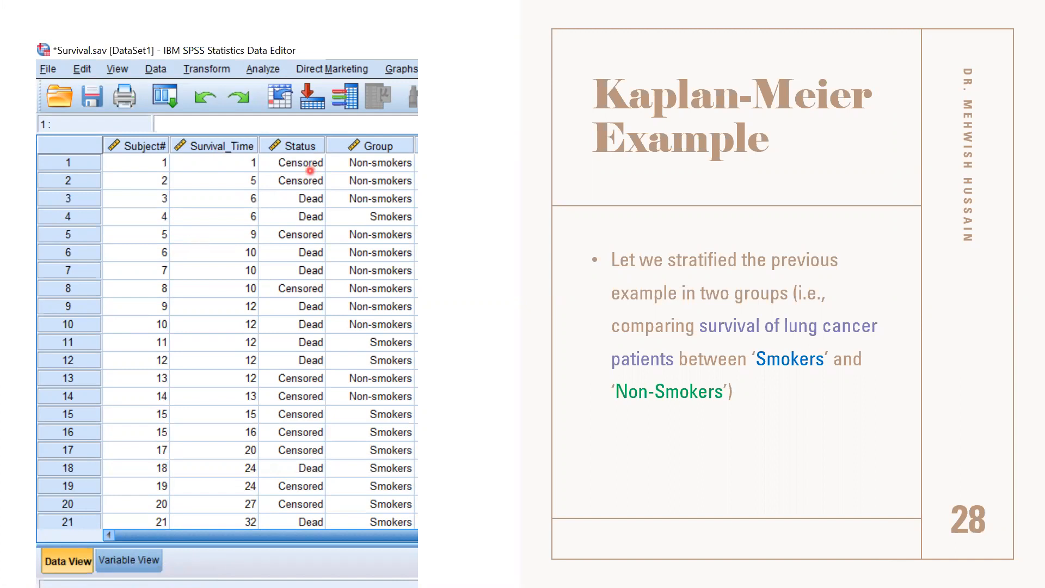
pyautogui.moveTo(434, 240)
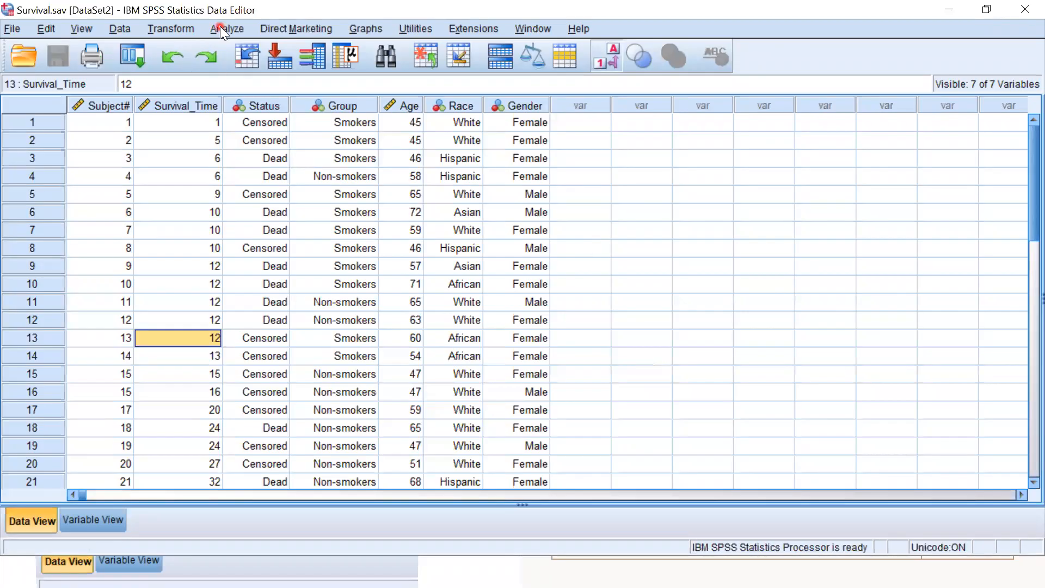
# Start a Kaplan-Meier analysis and move Group into the Factor box.
pyautogui.click(227, 29)
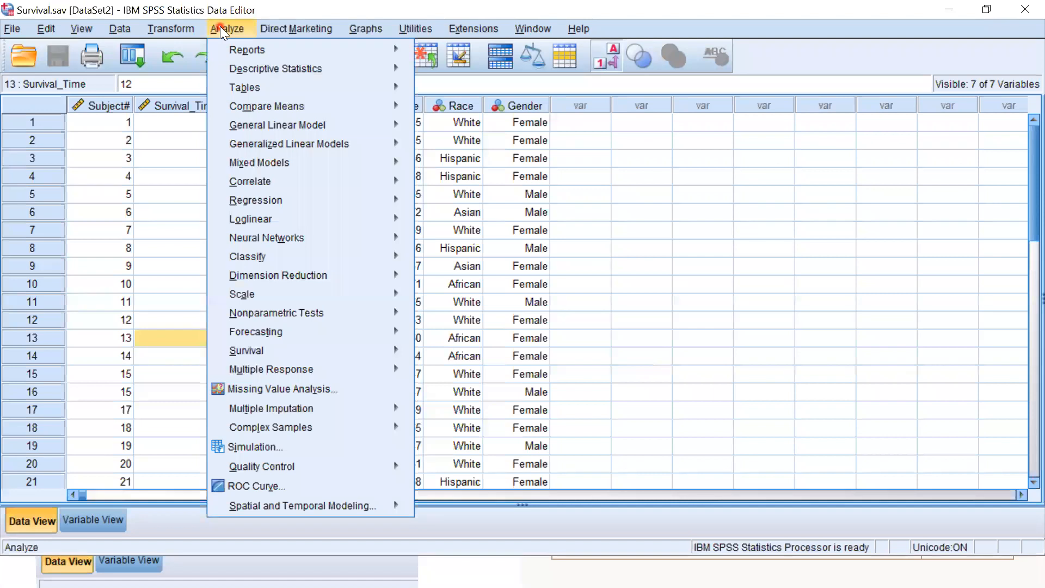
pyautogui.moveTo(247, 350)
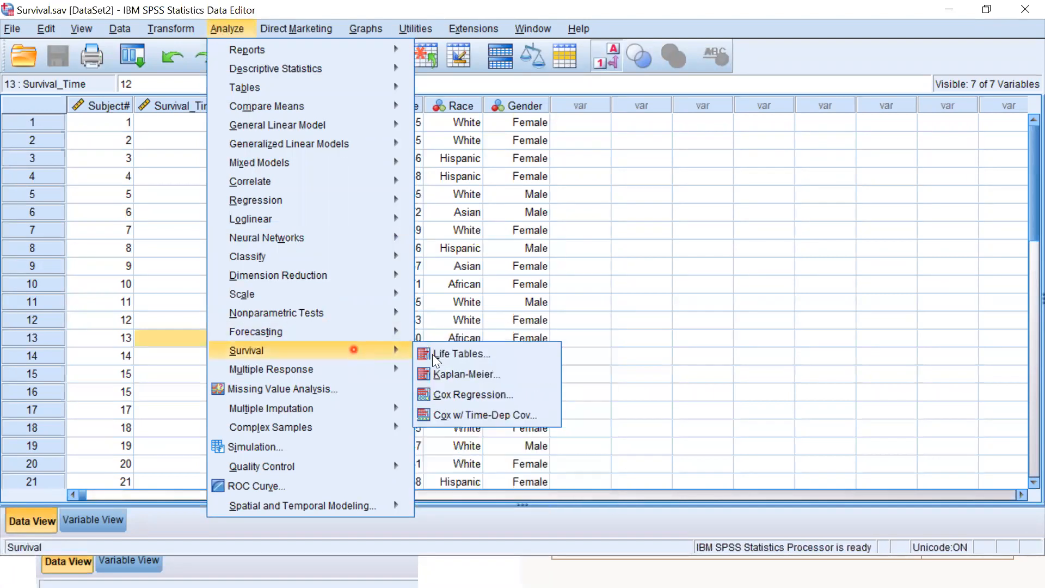
pyautogui.click(466, 374)
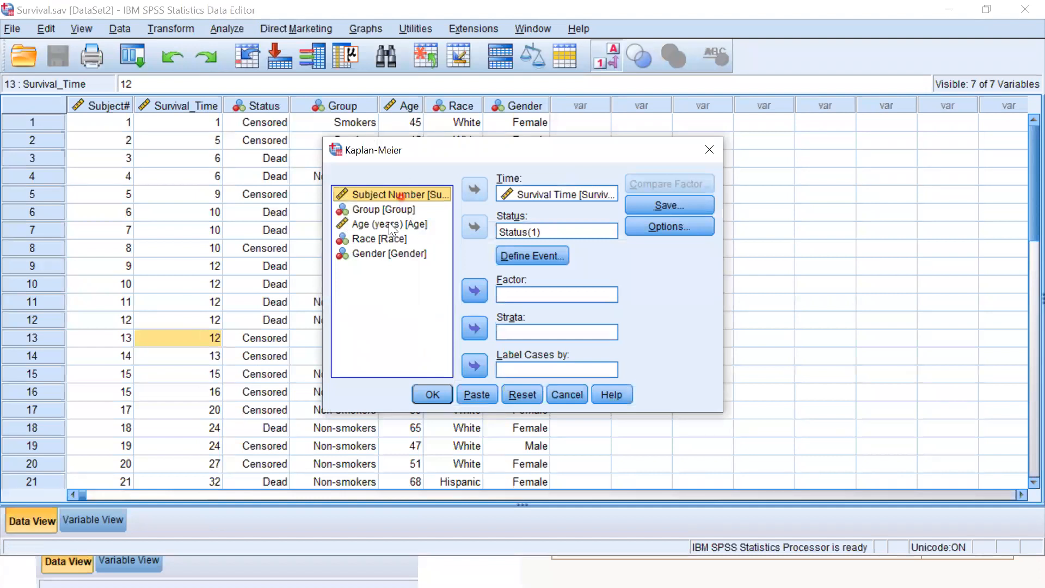
pyautogui.click(388, 208)
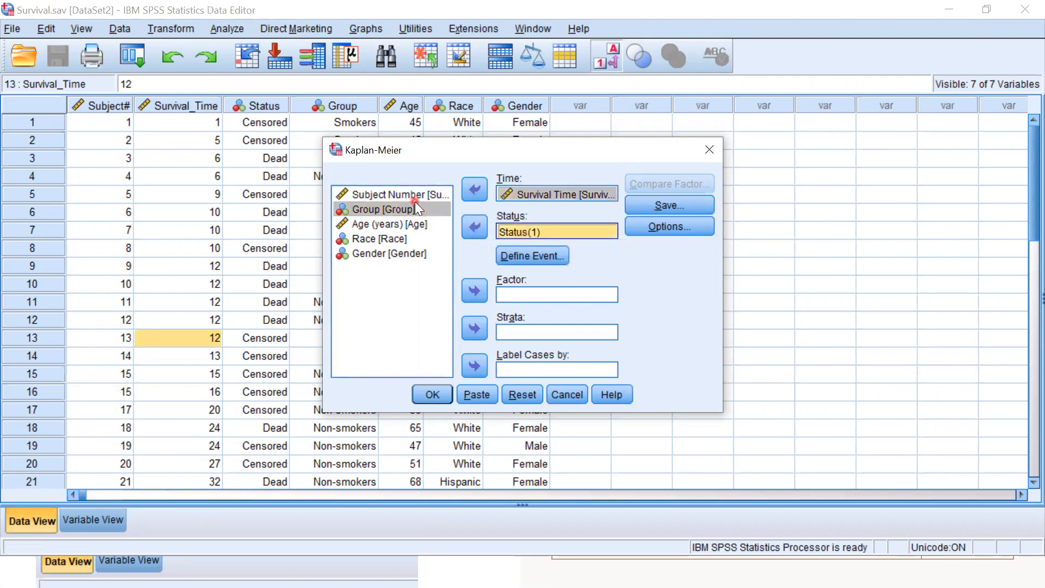
pyautogui.click(474, 291)
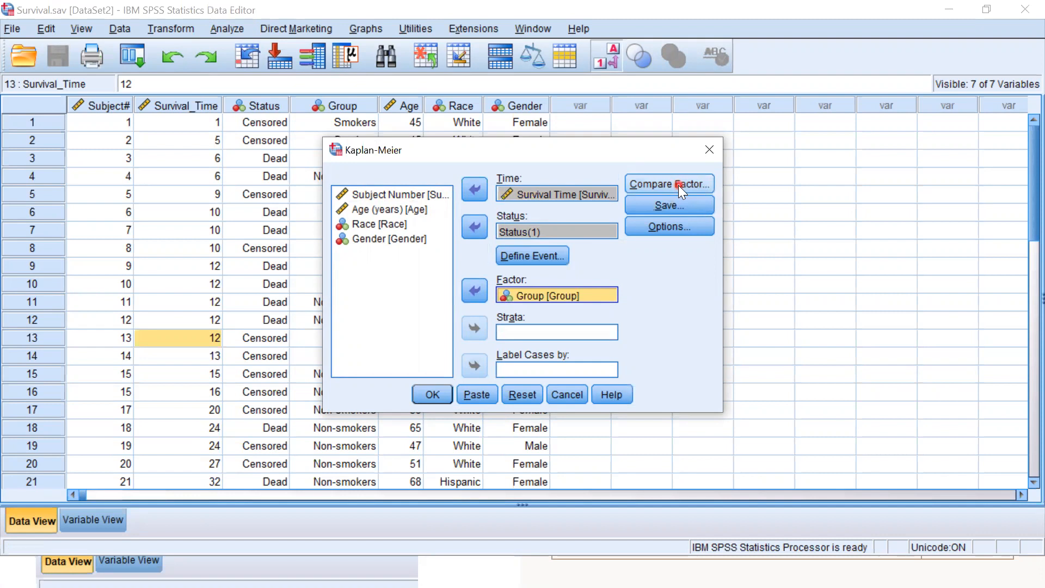
# Turn on the Log rank factor comparison and run the Kaplan-Meier analysis.
pyautogui.click(668, 184)
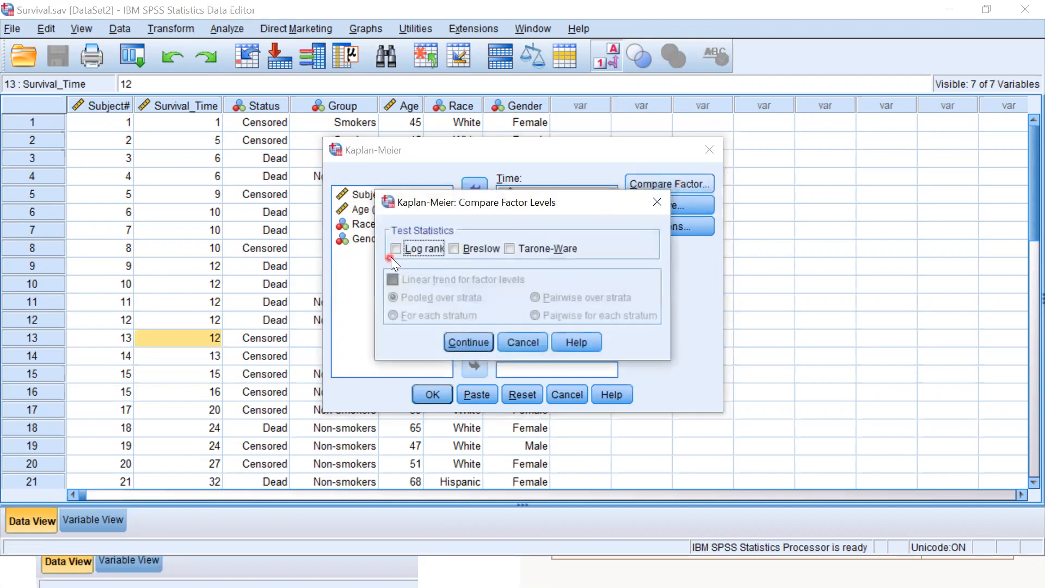
pyautogui.click(397, 248)
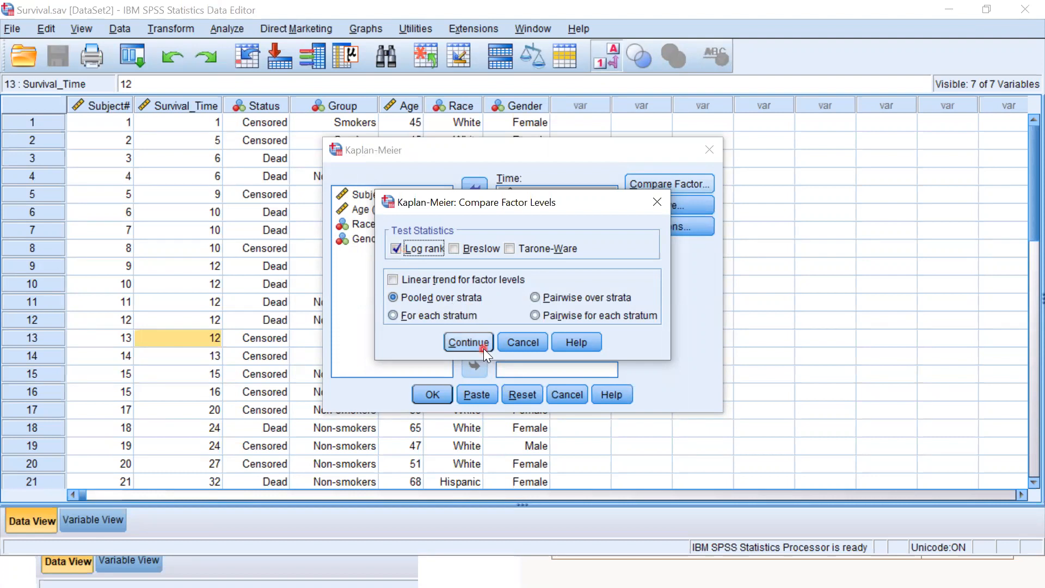
pyautogui.click(468, 341)
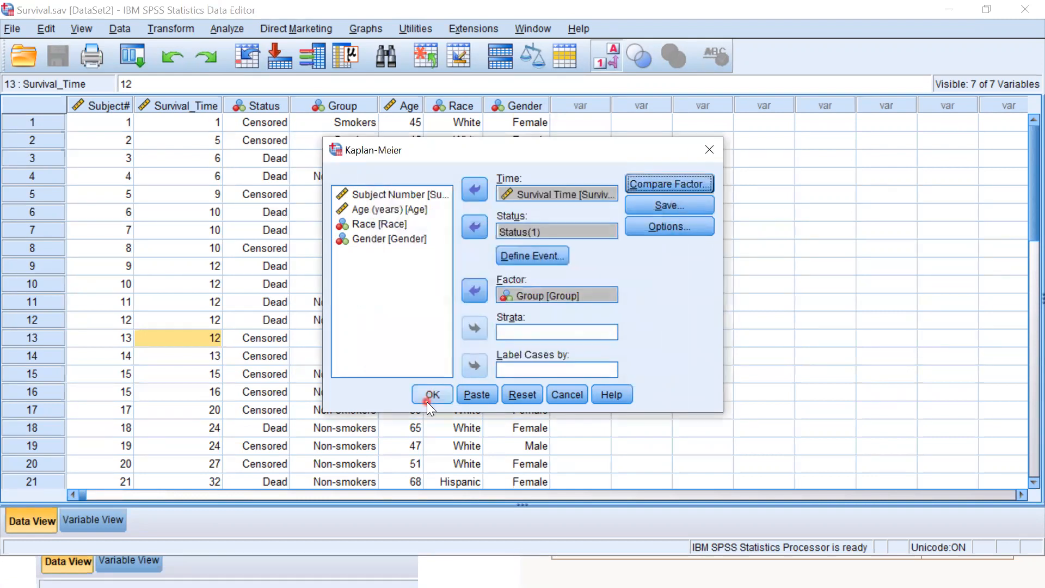
pyautogui.click(431, 394)
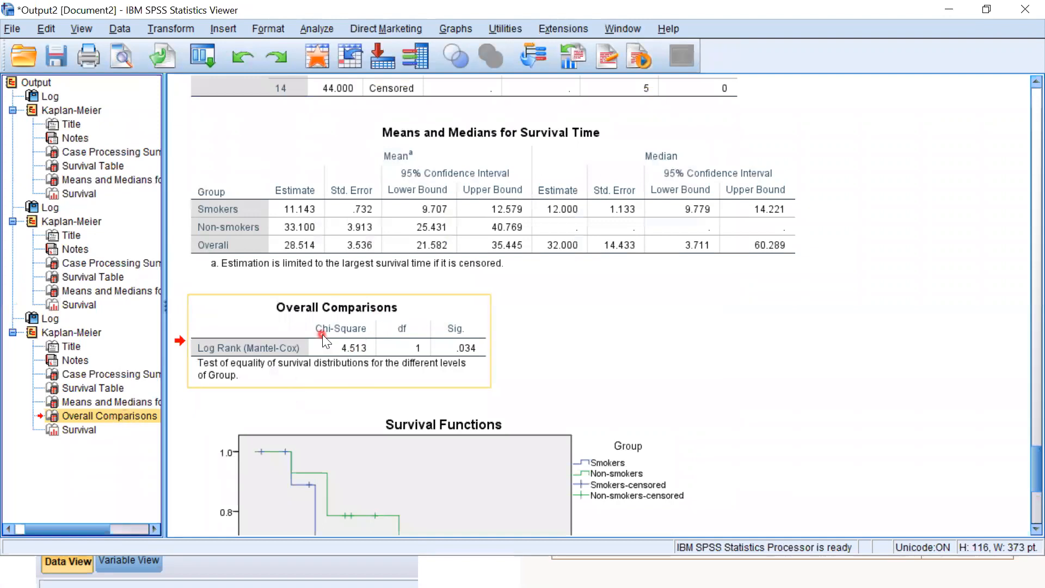
pyautogui.moveTo(459, 366)
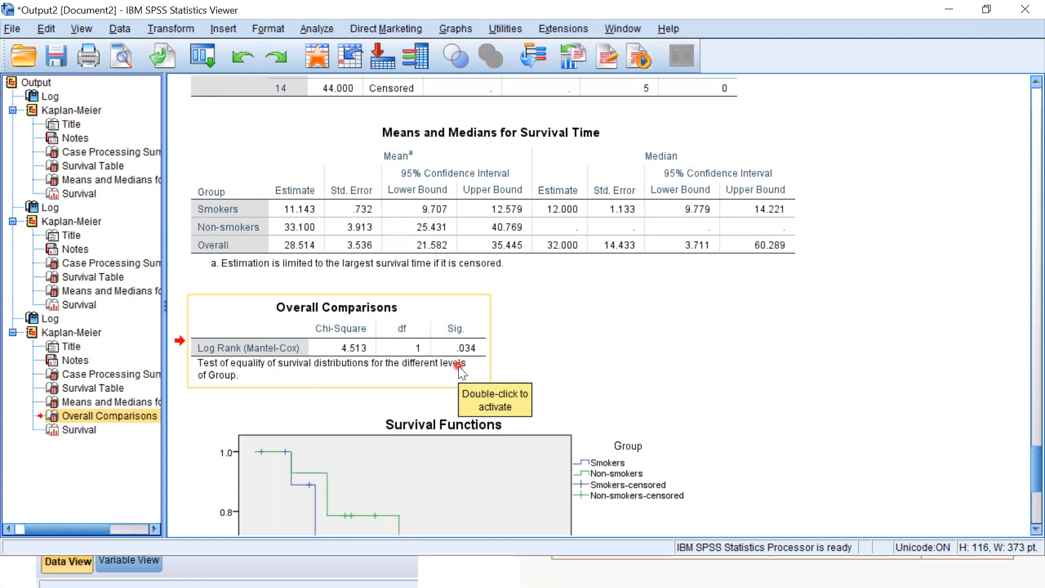
pyautogui.moveTo(561, 198)
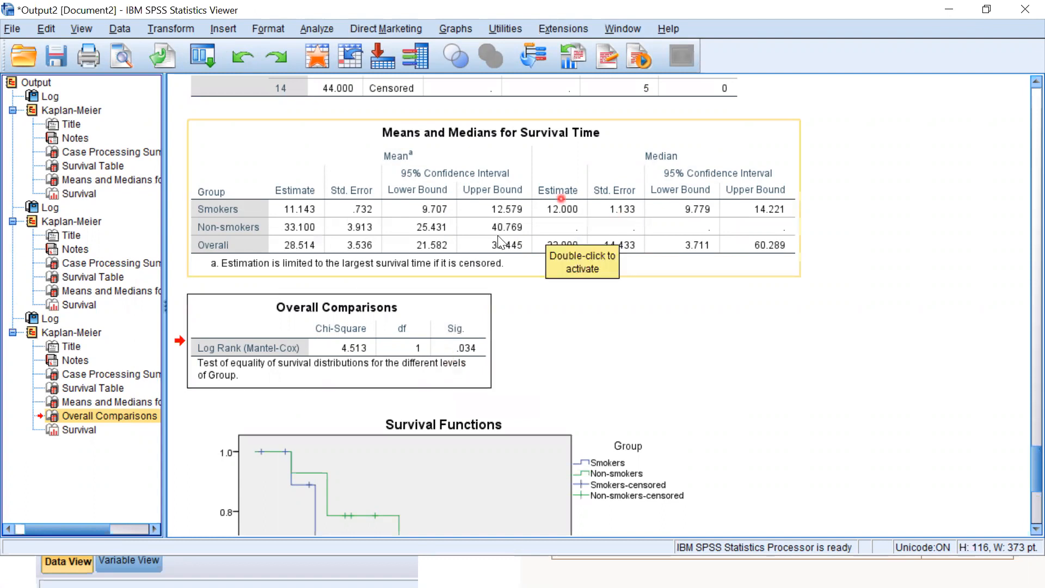
pyautogui.moveTo(578, 202)
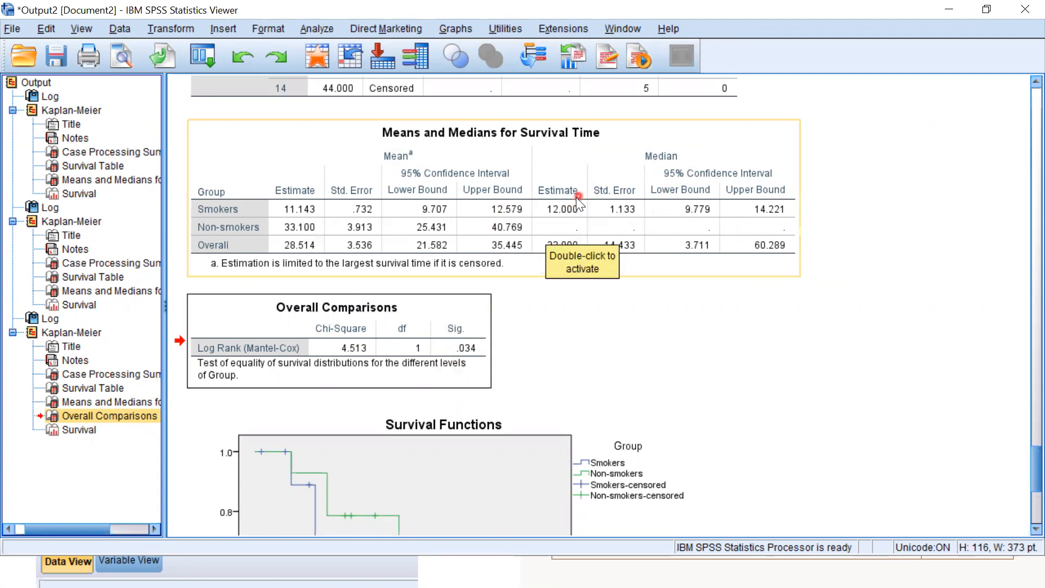
pyautogui.moveTo(289, 225)
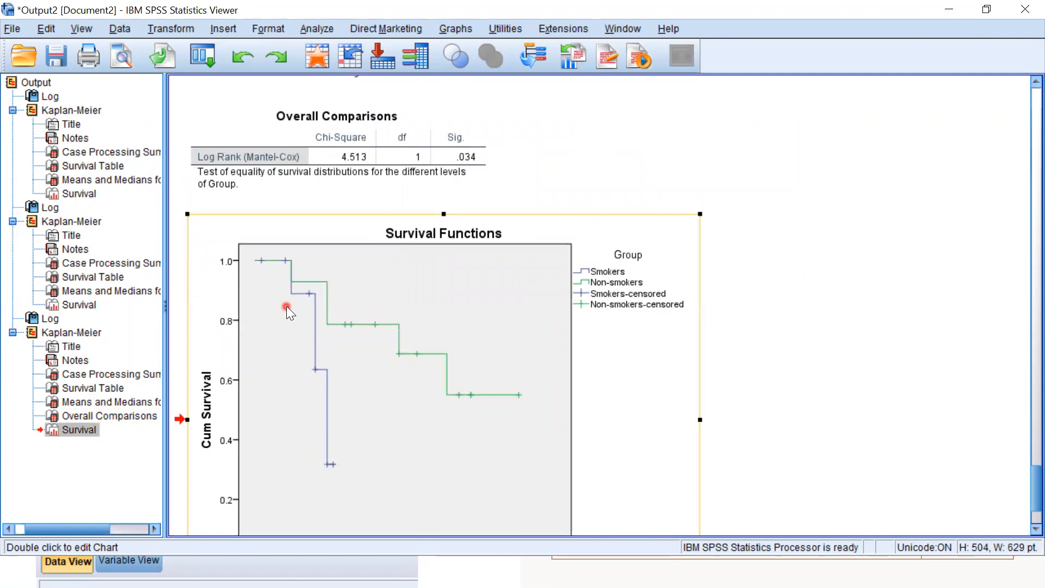
pyautogui.moveTo(306, 328)
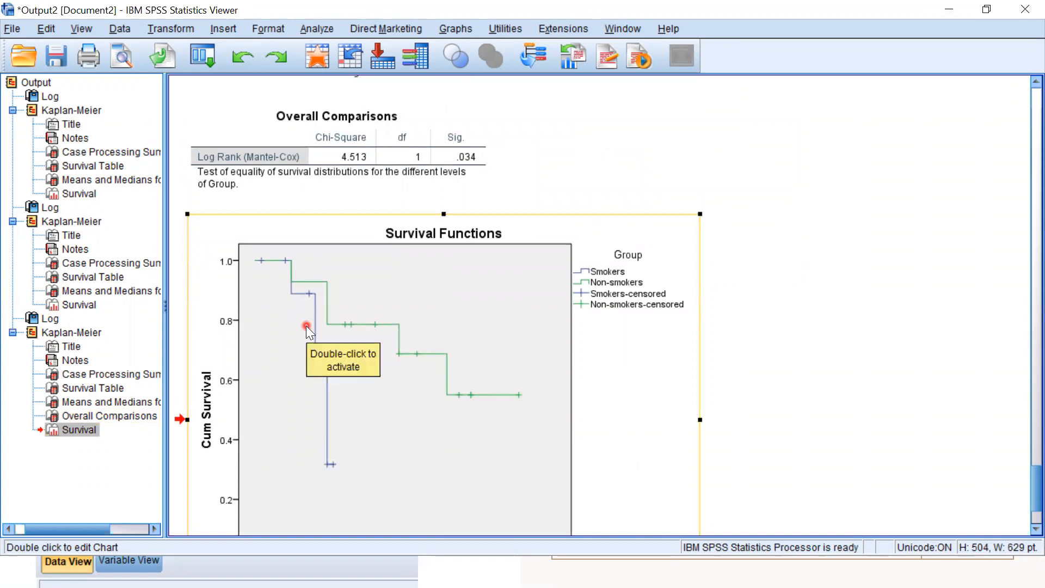
pyautogui.moveTo(306, 293)
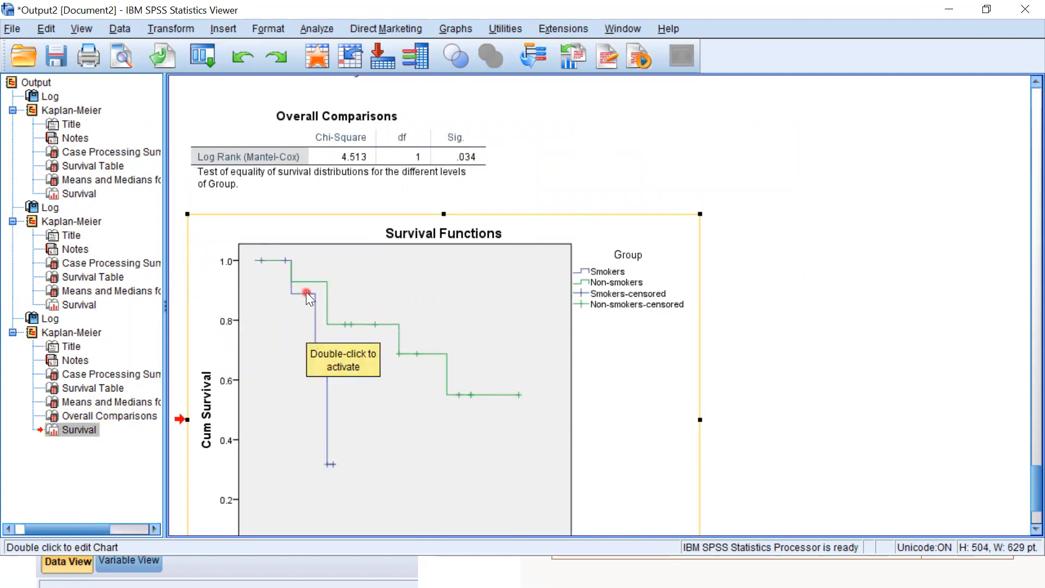
pyautogui.moveTo(300, 318)
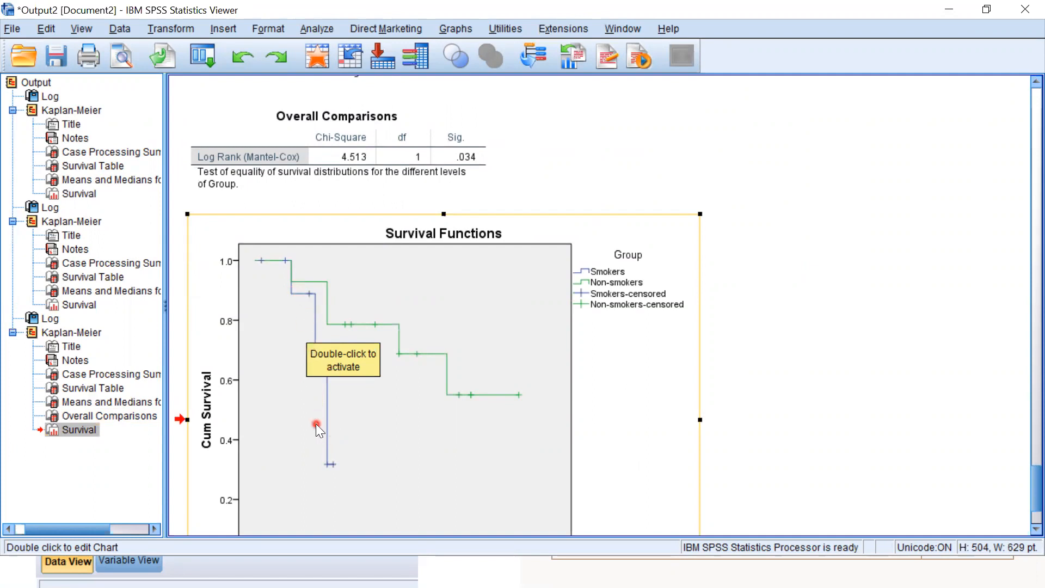
pyautogui.moveTo(439, 364)
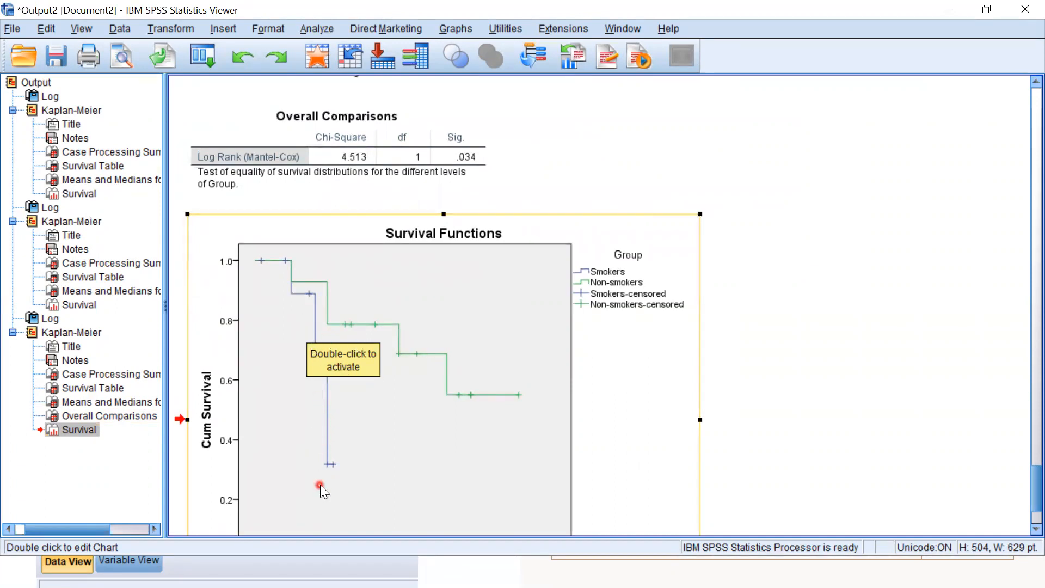
pyautogui.moveTo(333, 431)
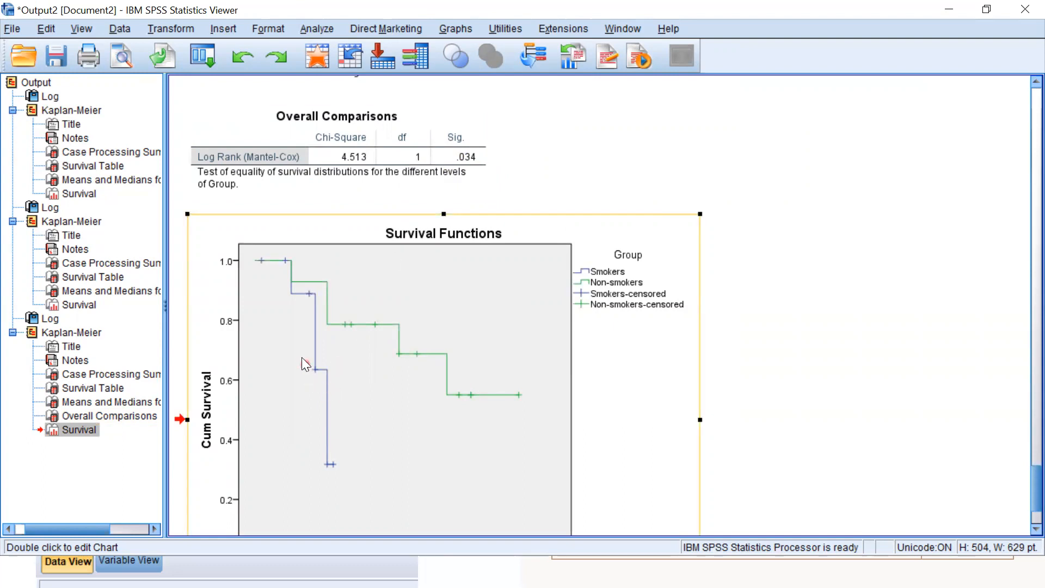
pyautogui.moveTo(372, 326)
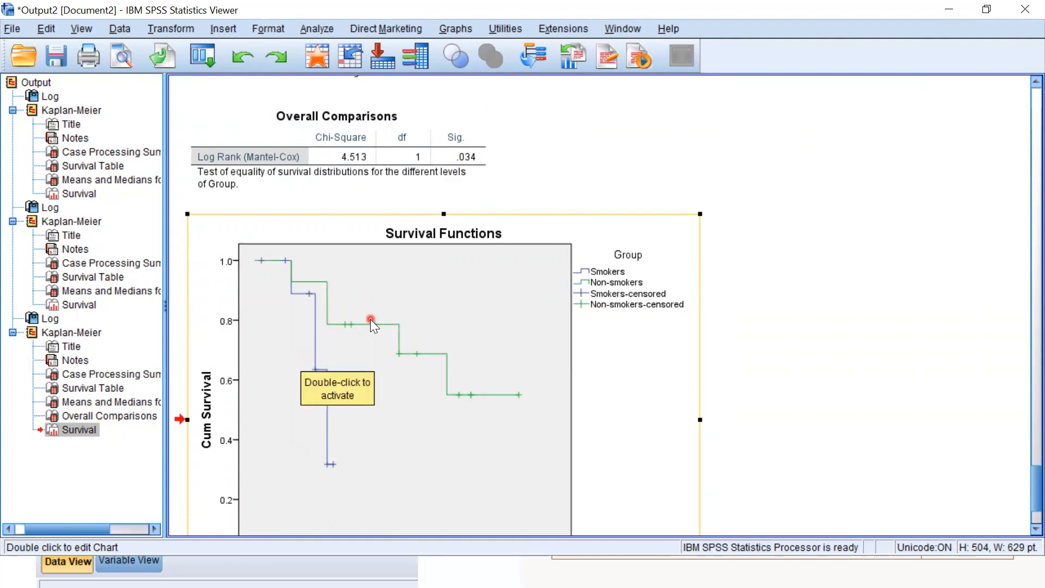
pyautogui.moveTo(353, 333)
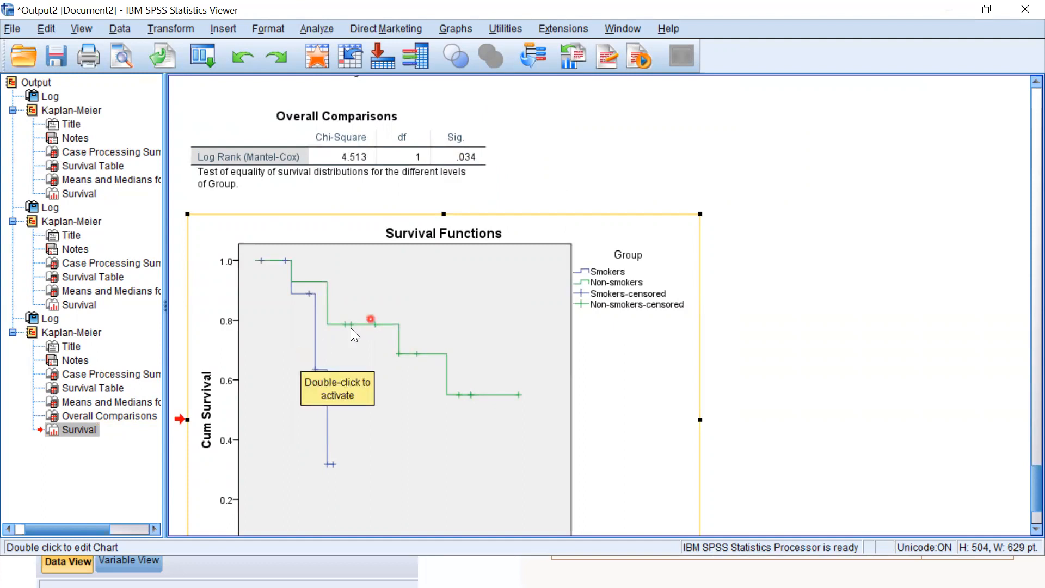
pyautogui.moveTo(410, 340)
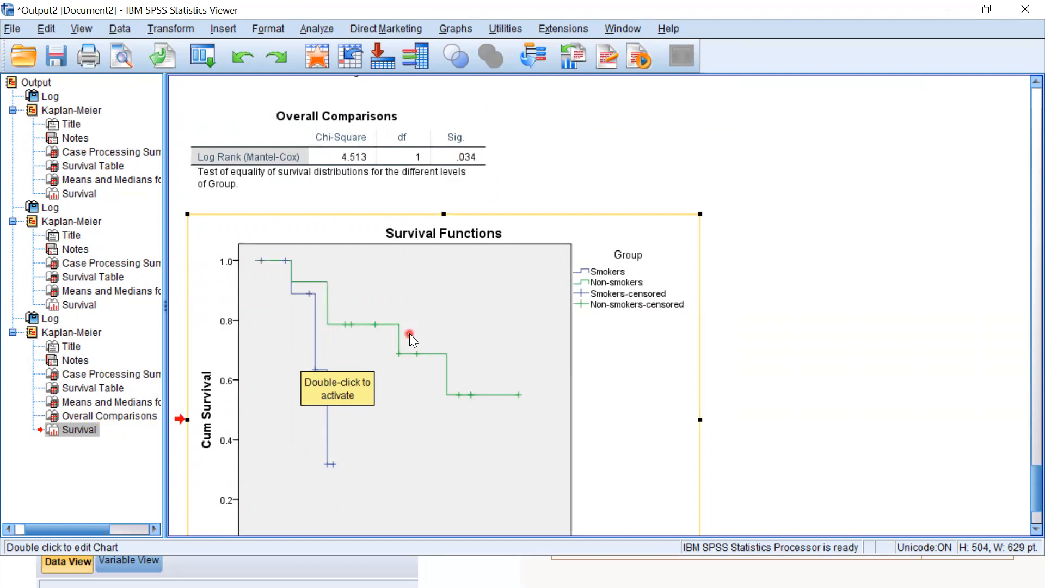